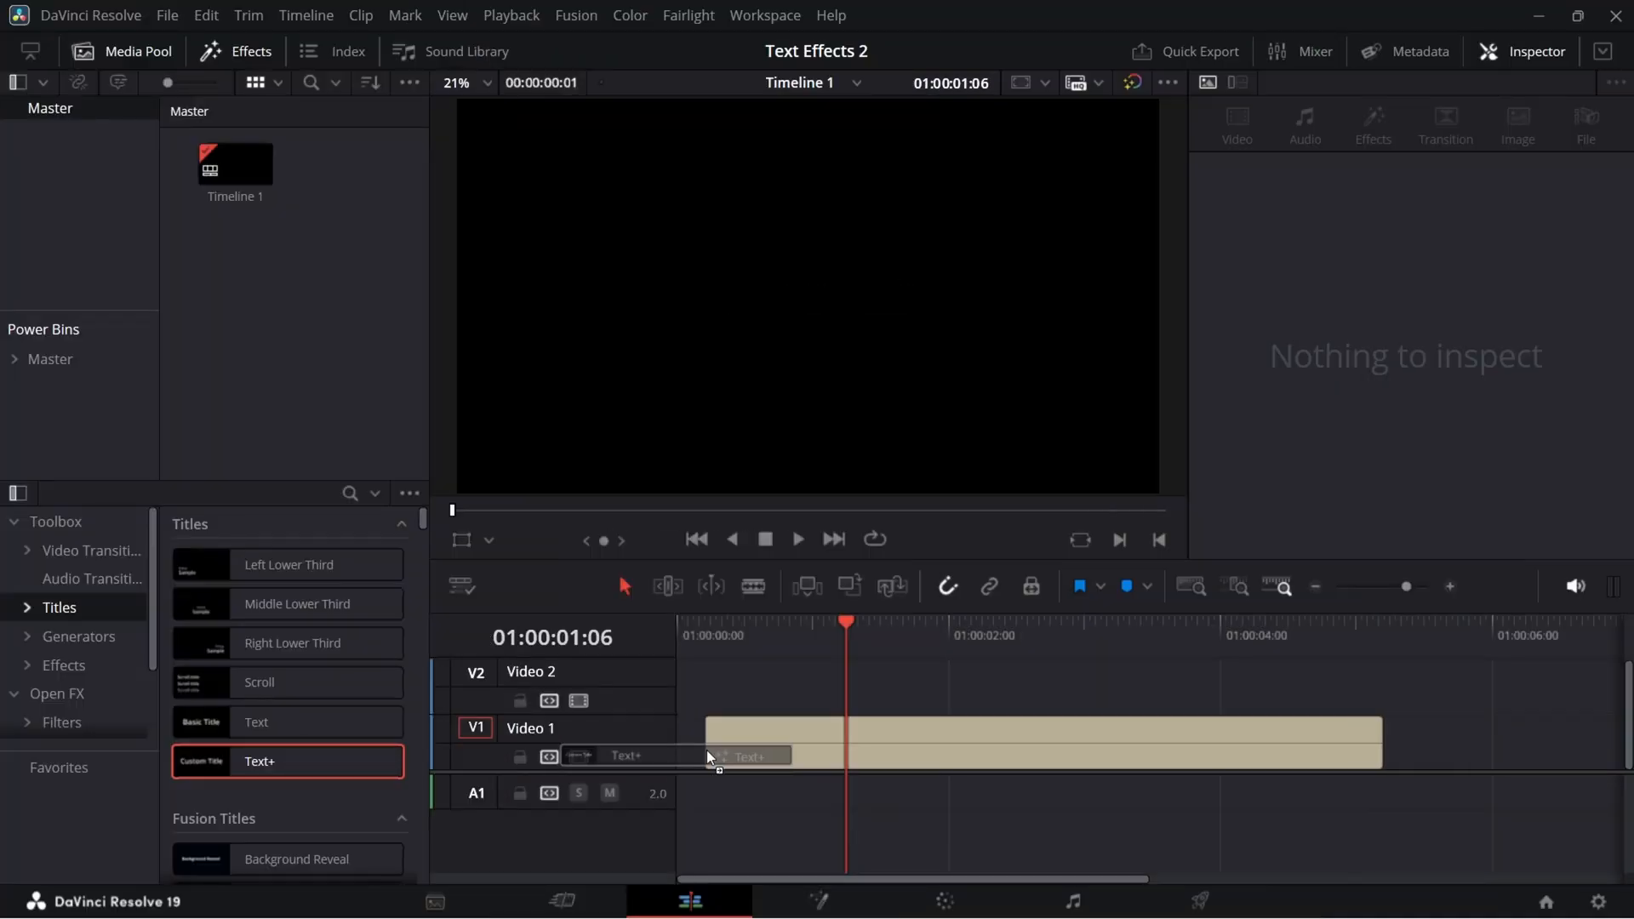
Replace the Text+ placeholder on Video 1 with SURREAL and start choosing its font
left_click(759, 742)
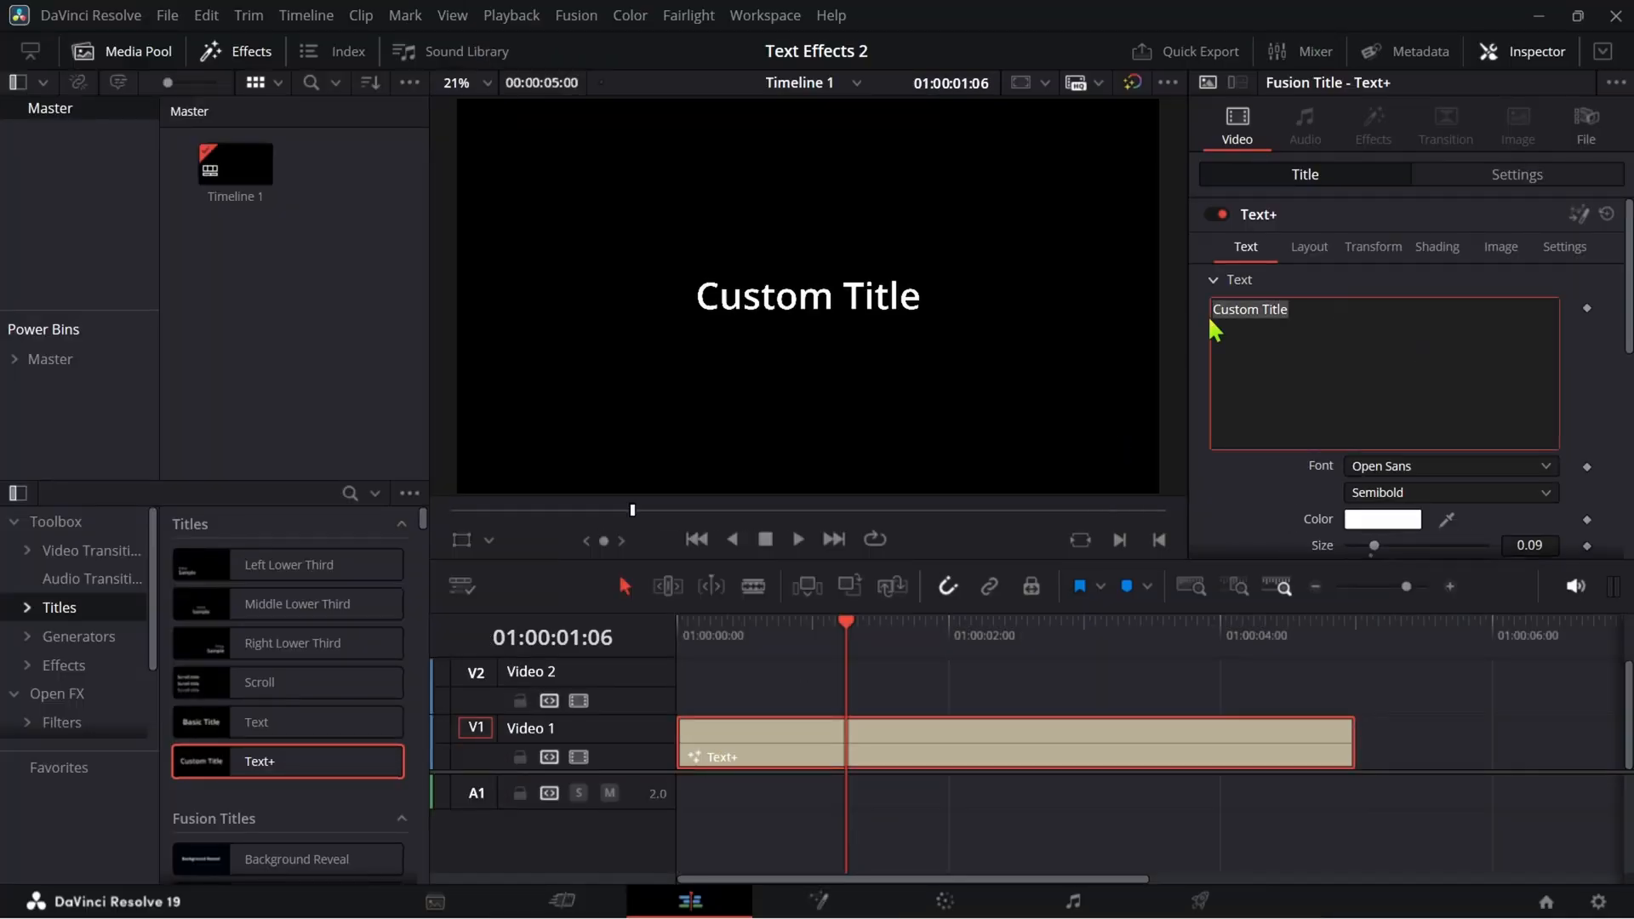
type("SURREA")
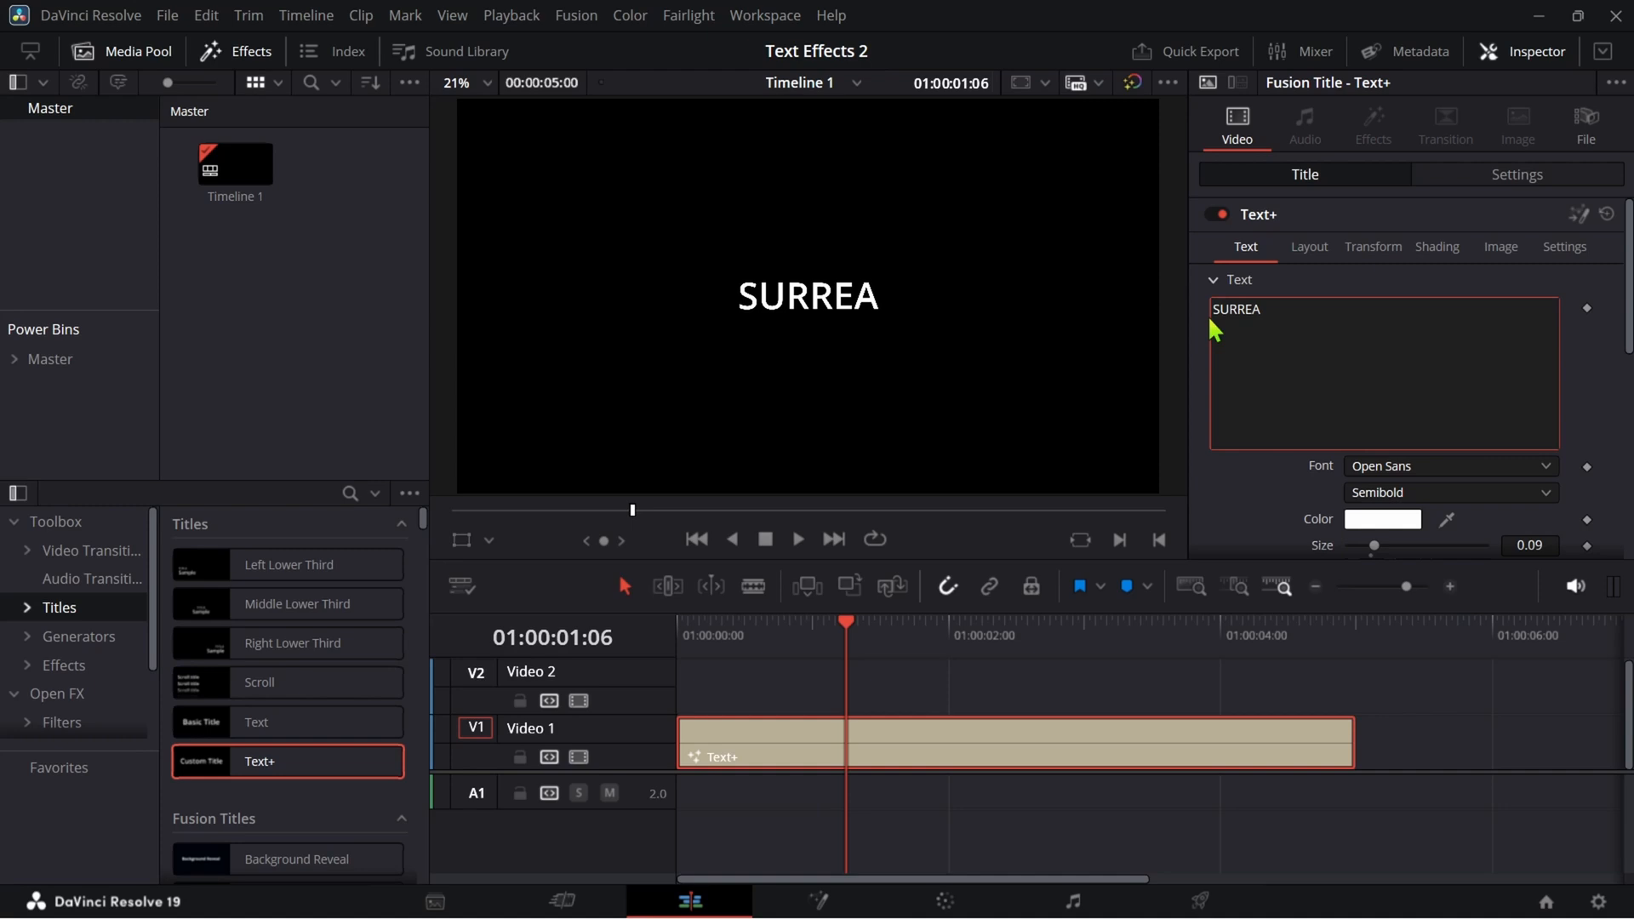
left_click(1448, 466)
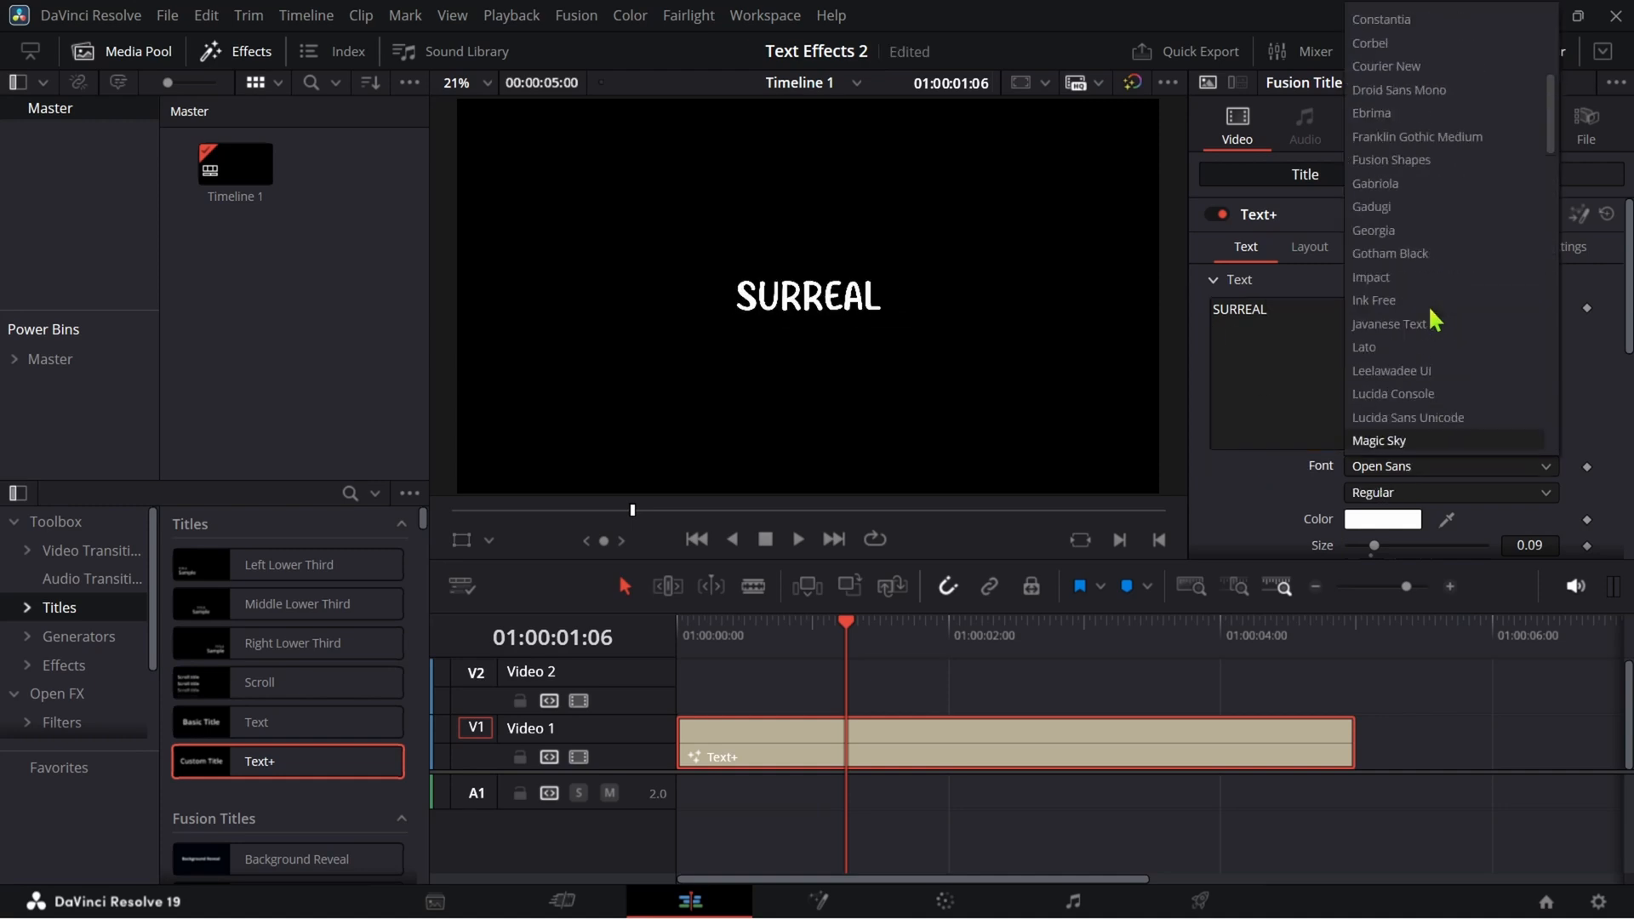
Set the SURREAL title's font to Impact for the font-flicker animation
left_click(1390, 254)
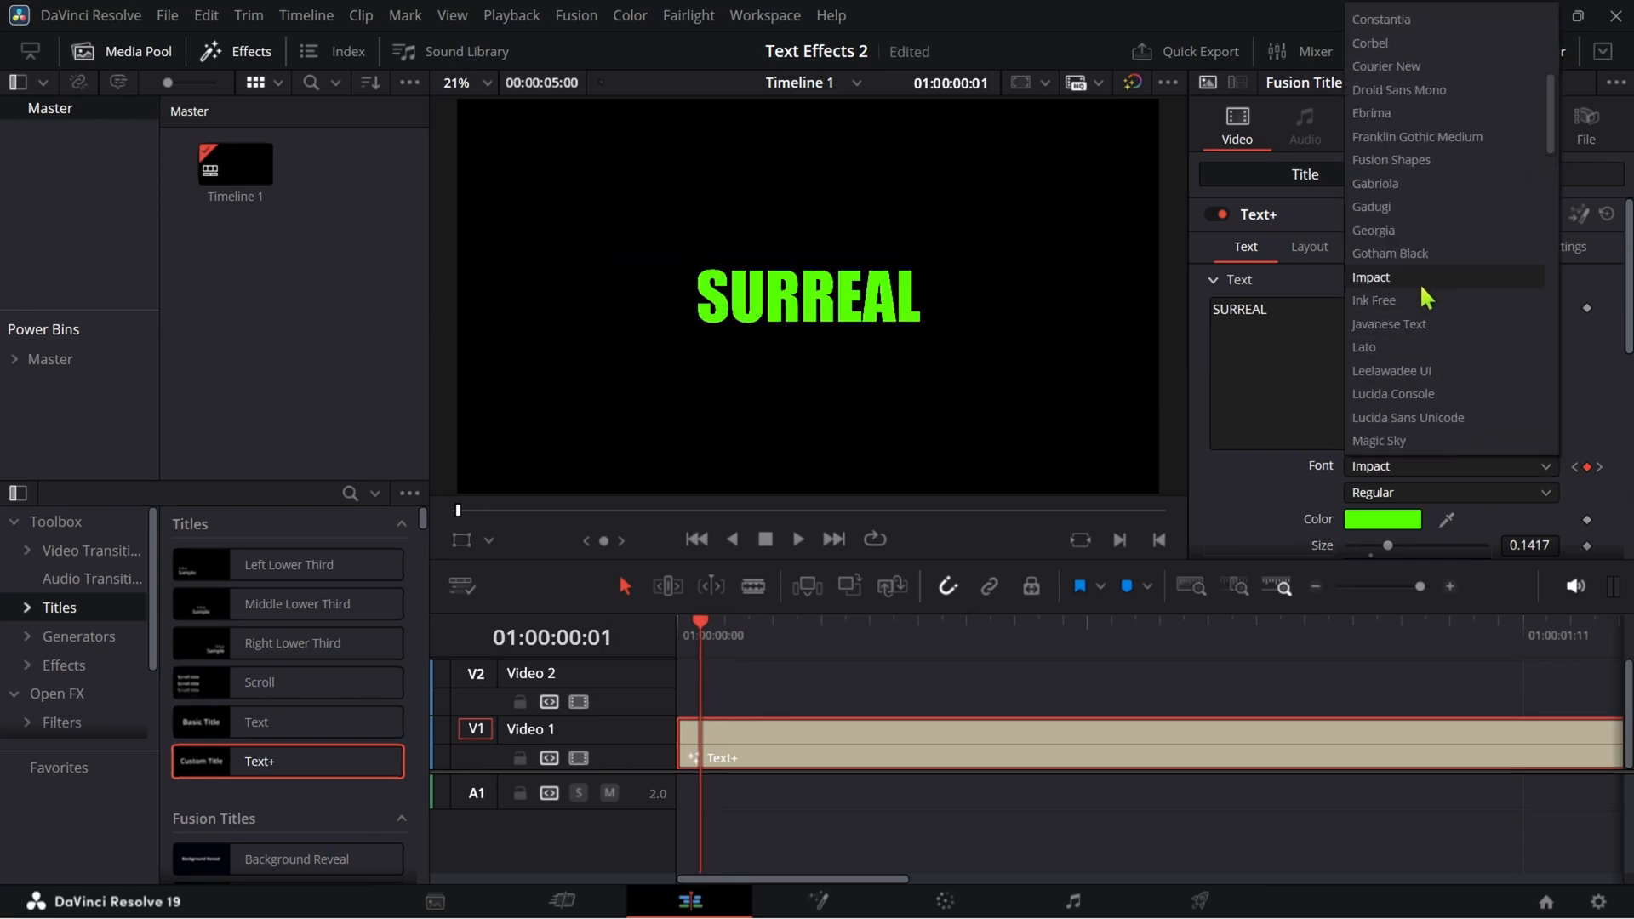
left_click(1390, 254)
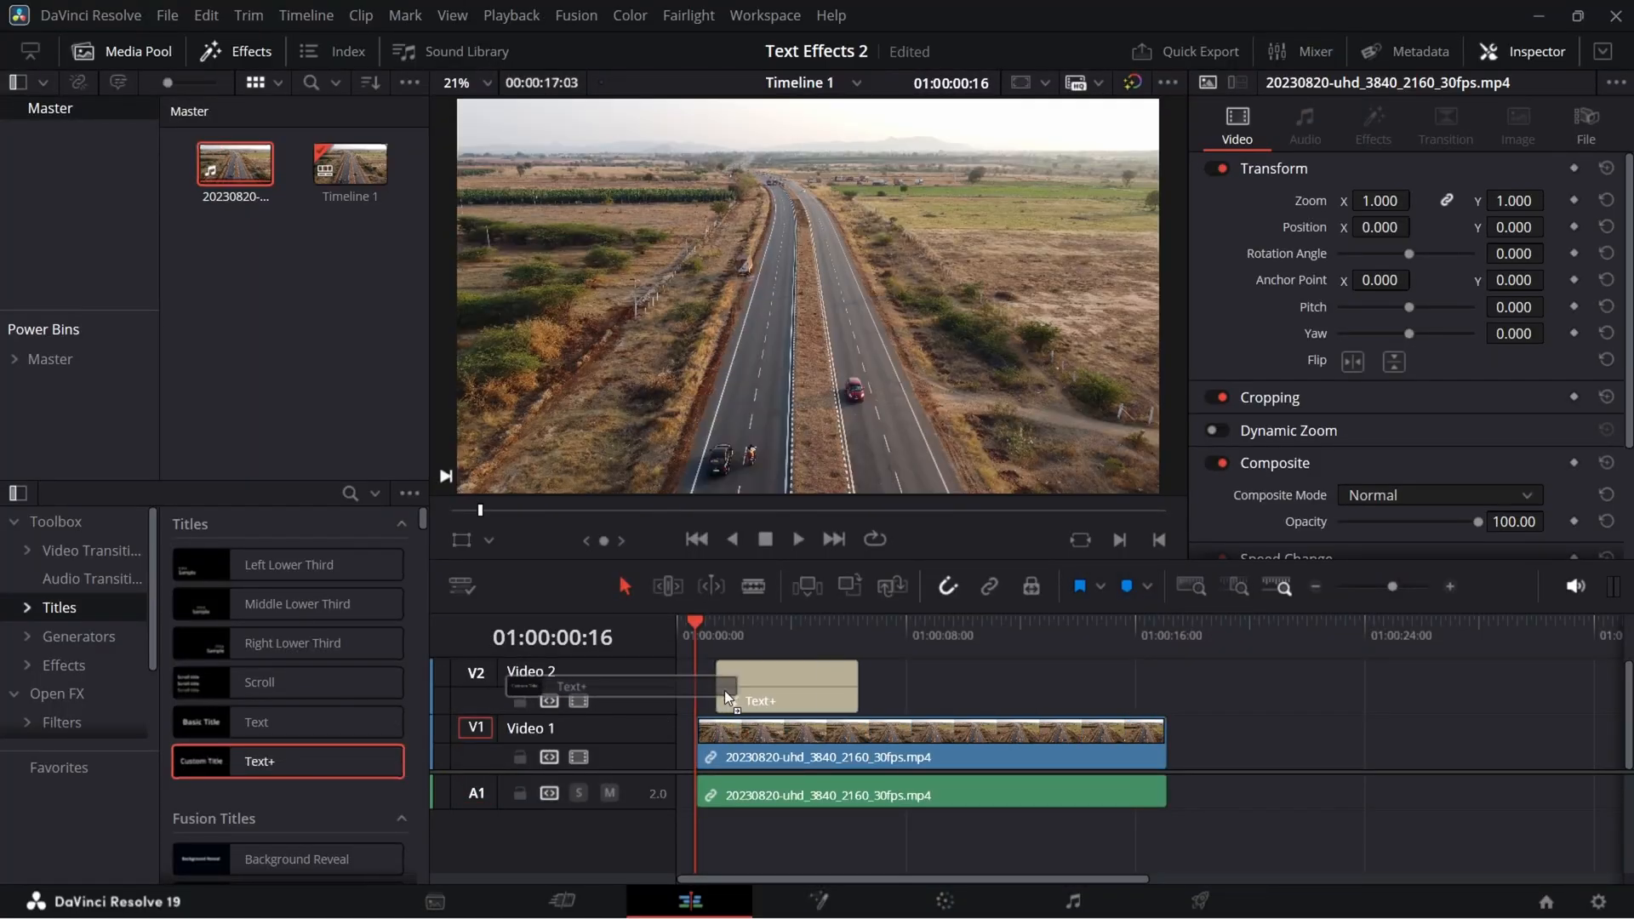
Make the Video 2 title read SURREAL in Gotham Black at size about 0.17
left_click(766, 686)
type("SURR")
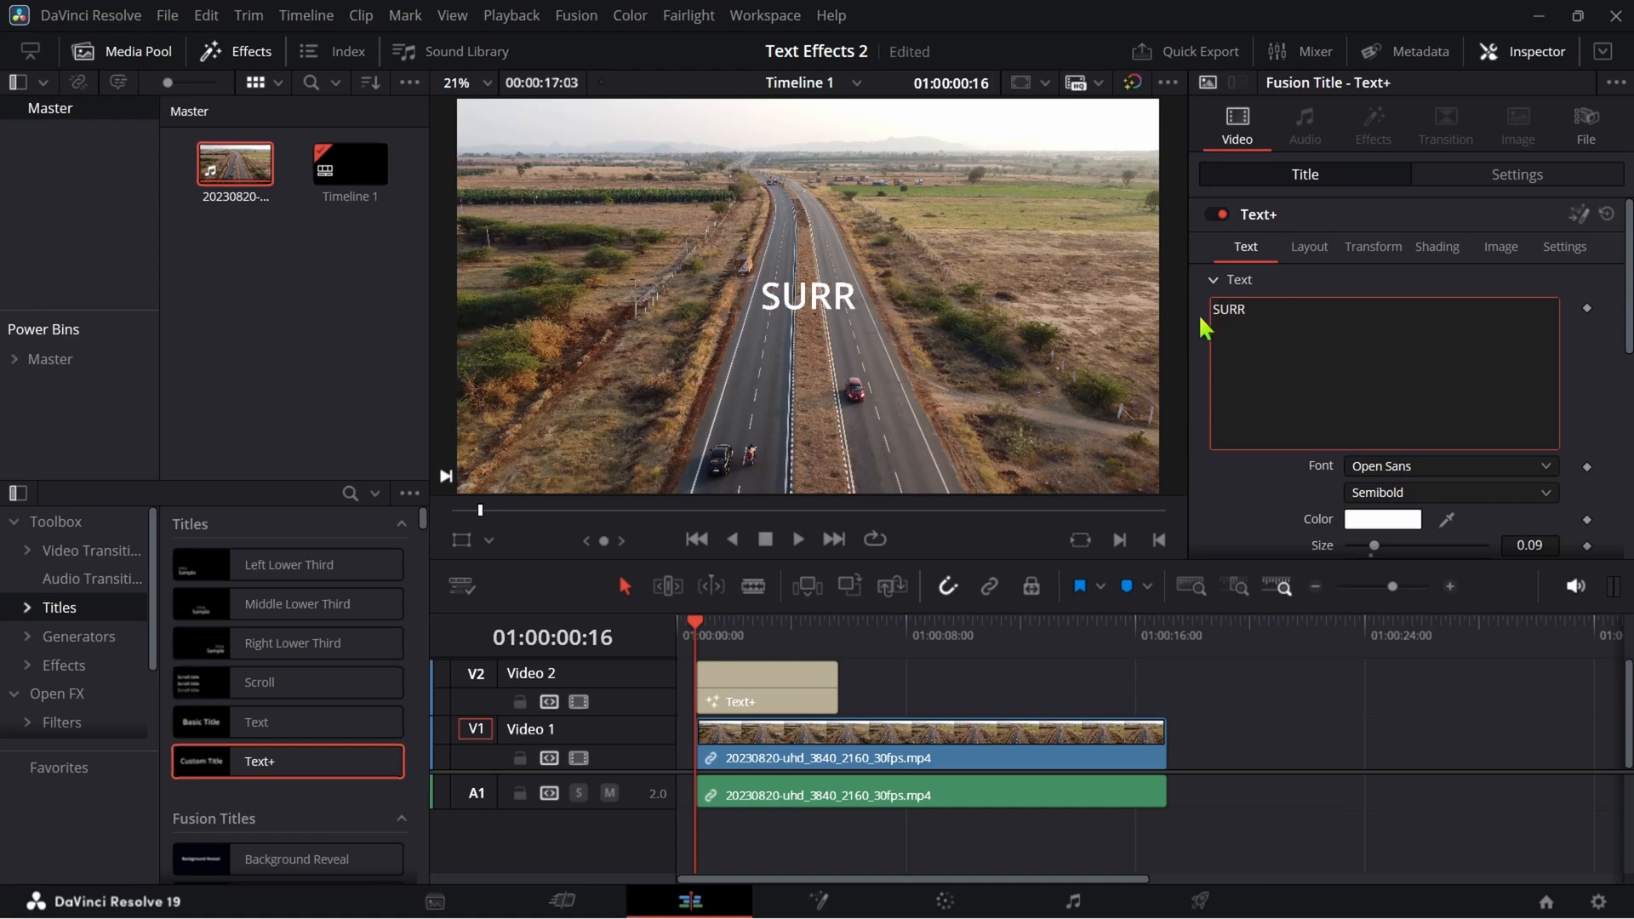
left_click(1448, 466)
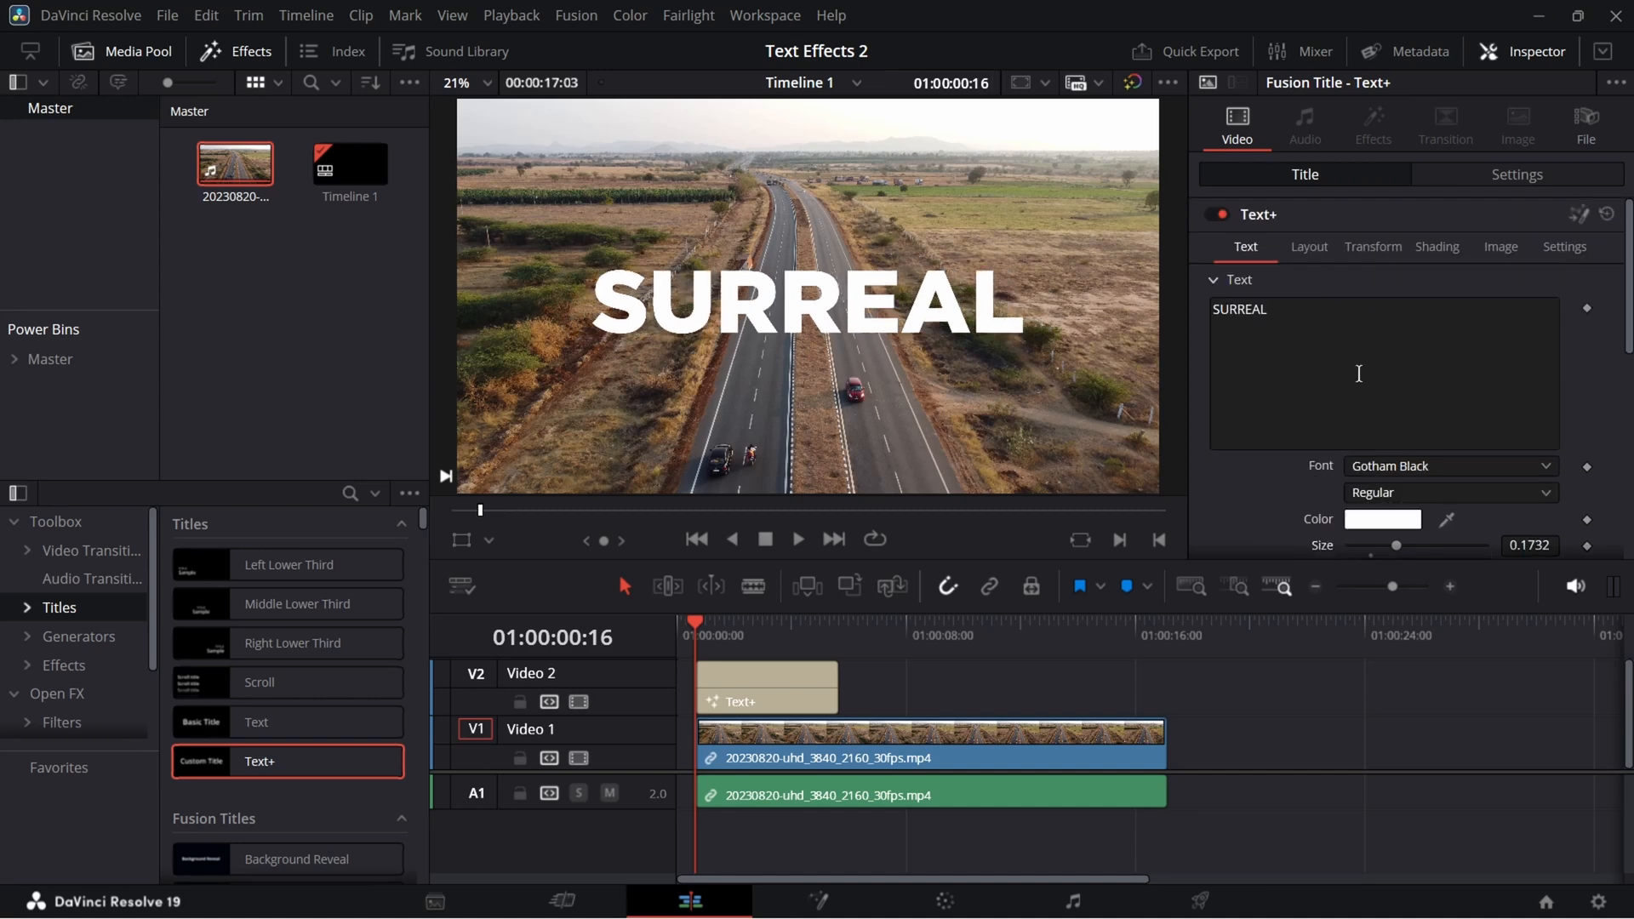
left_click(1516, 174)
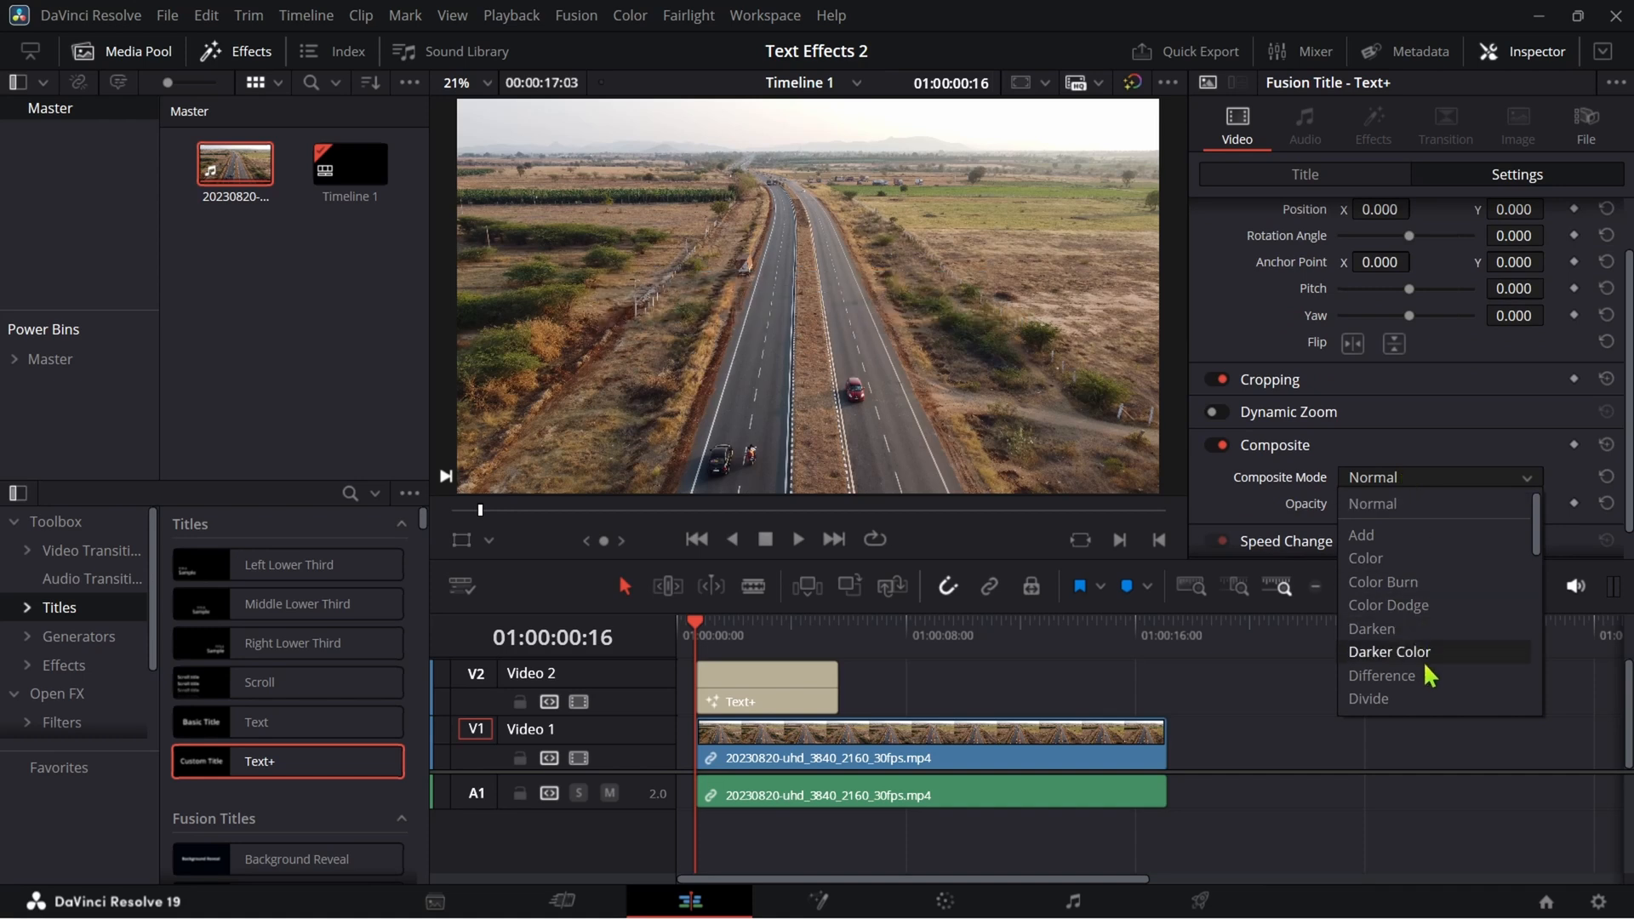
Set the SURREAL title's Composite Mode to Difference so the road footage shows through
left_click(1380, 675)
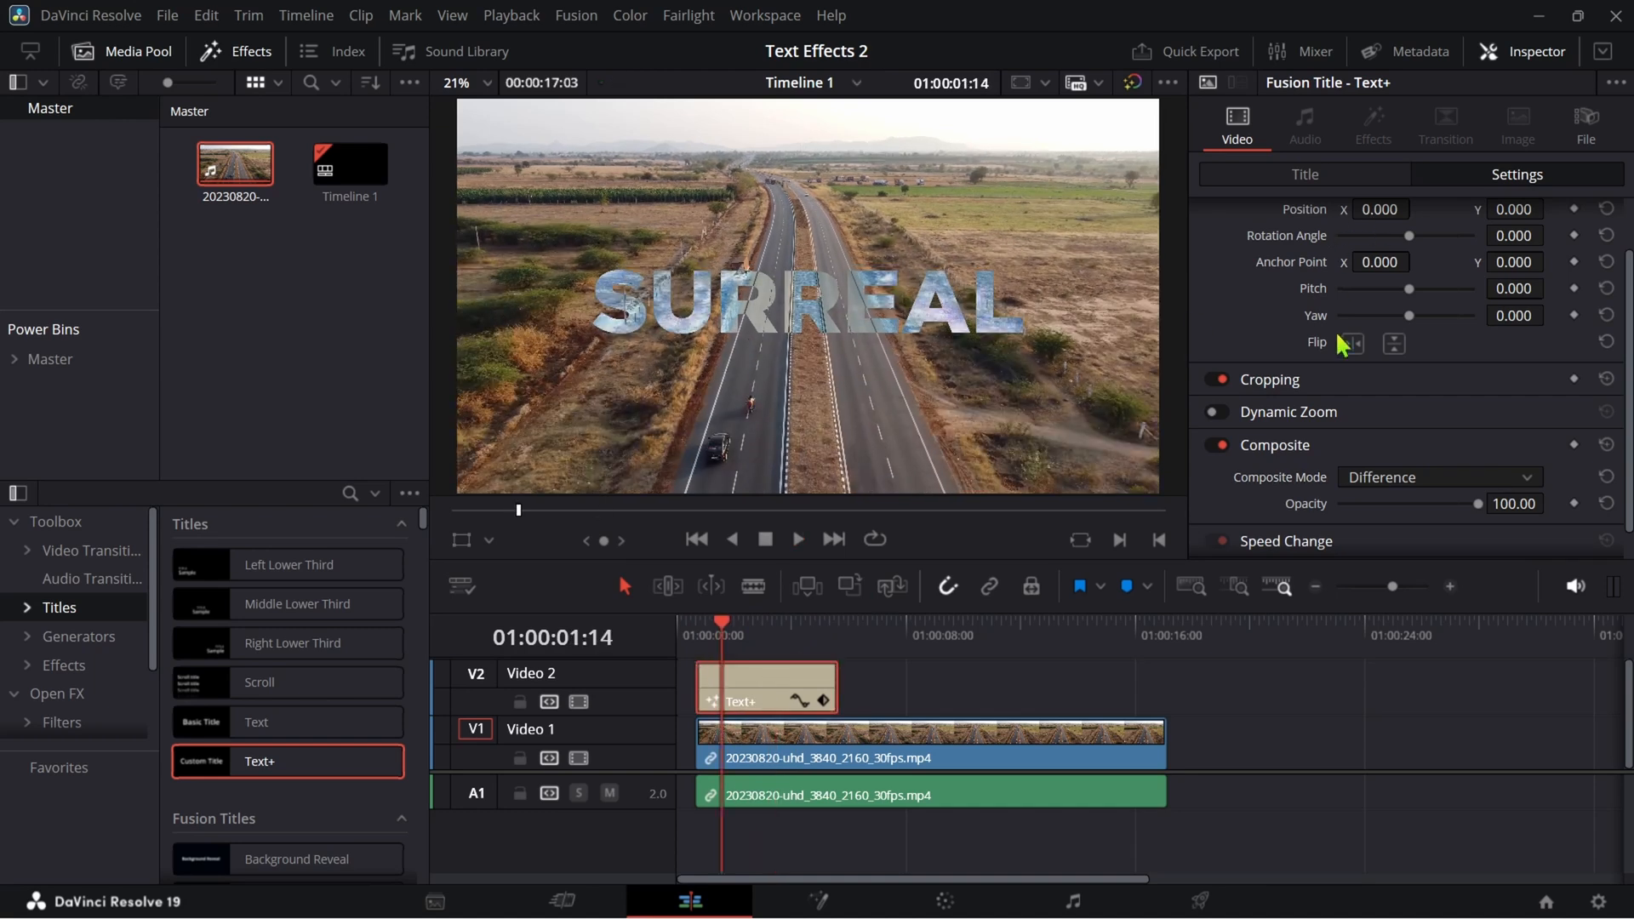
left_click(1304, 174)
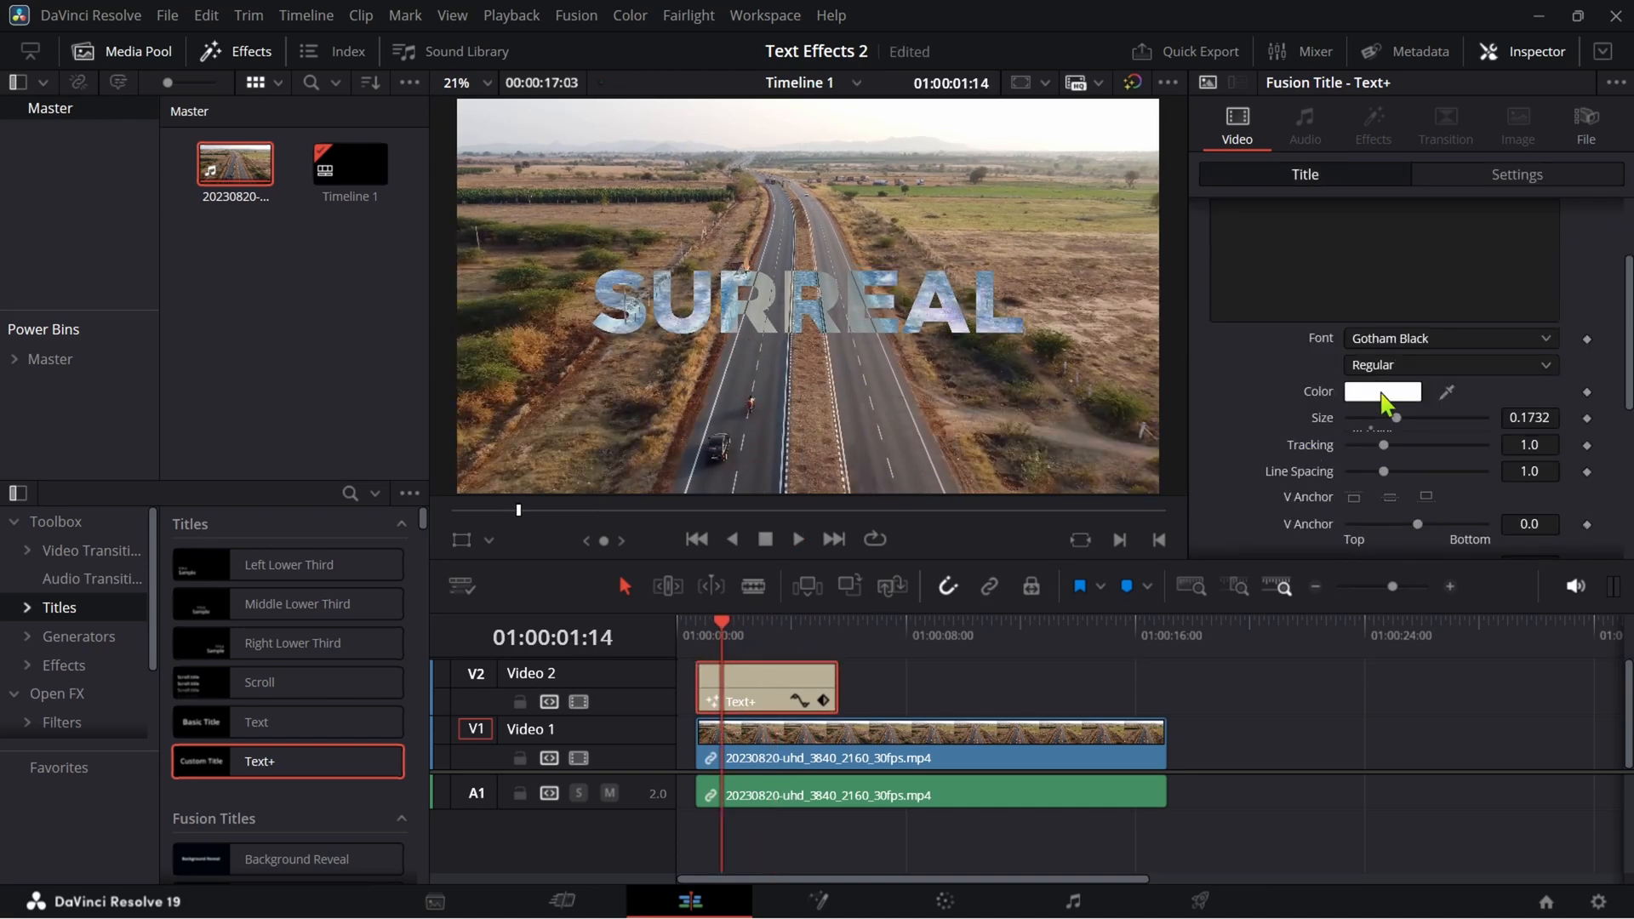
Make the new title read SURREAL EFFECT in Gotham Black with color #55ff00
left_click(1381, 392)
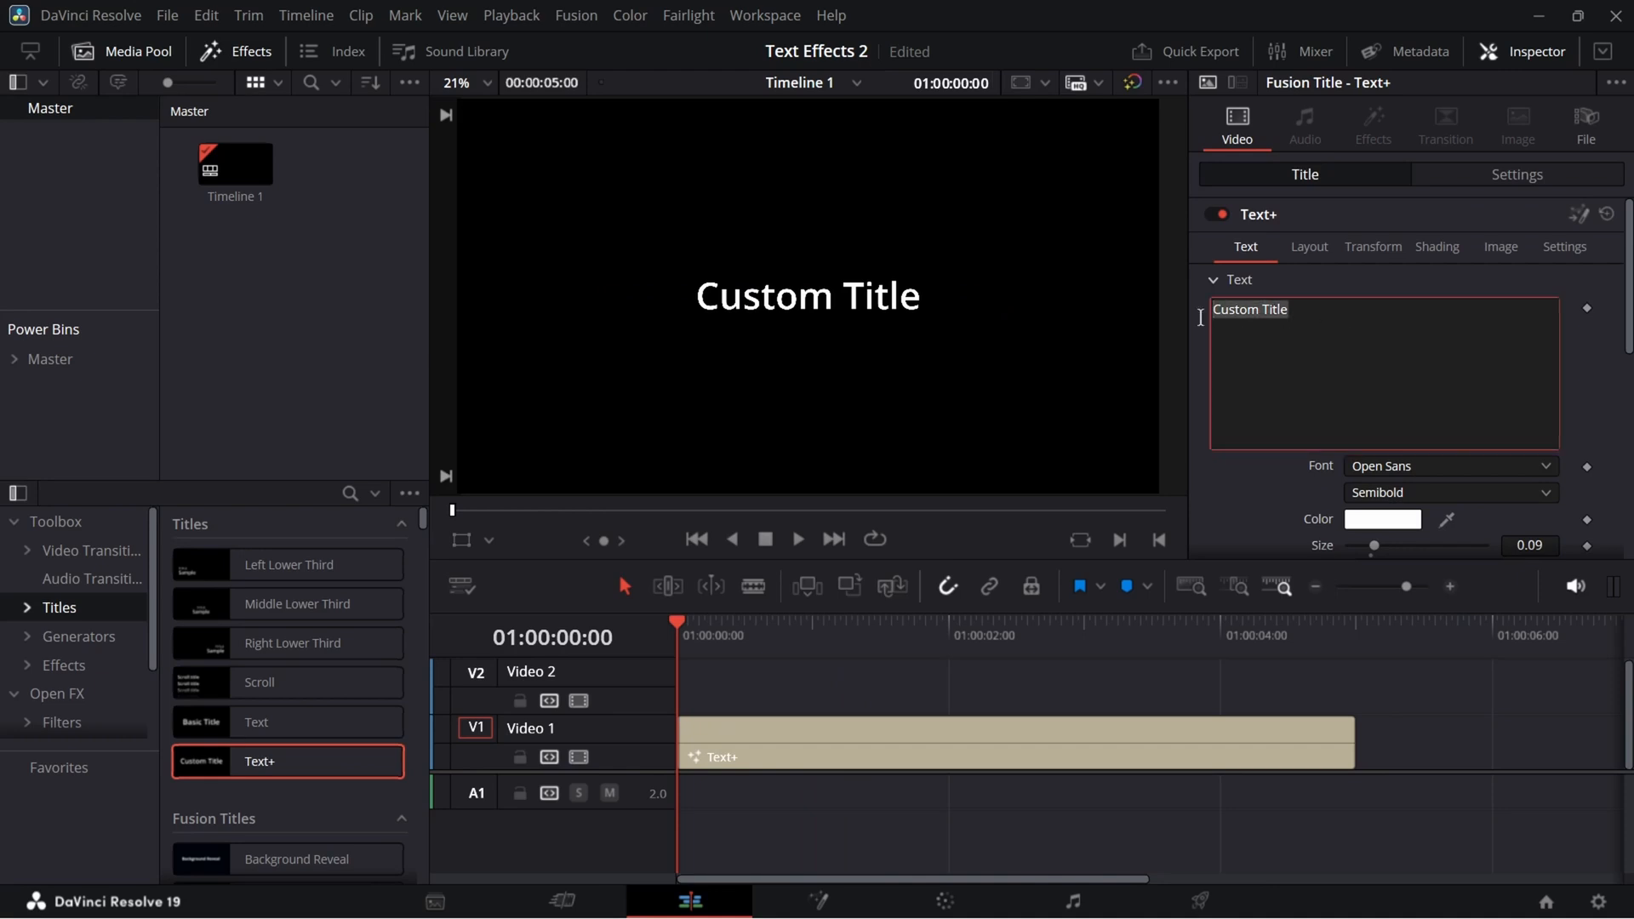
left_click(1448, 466)
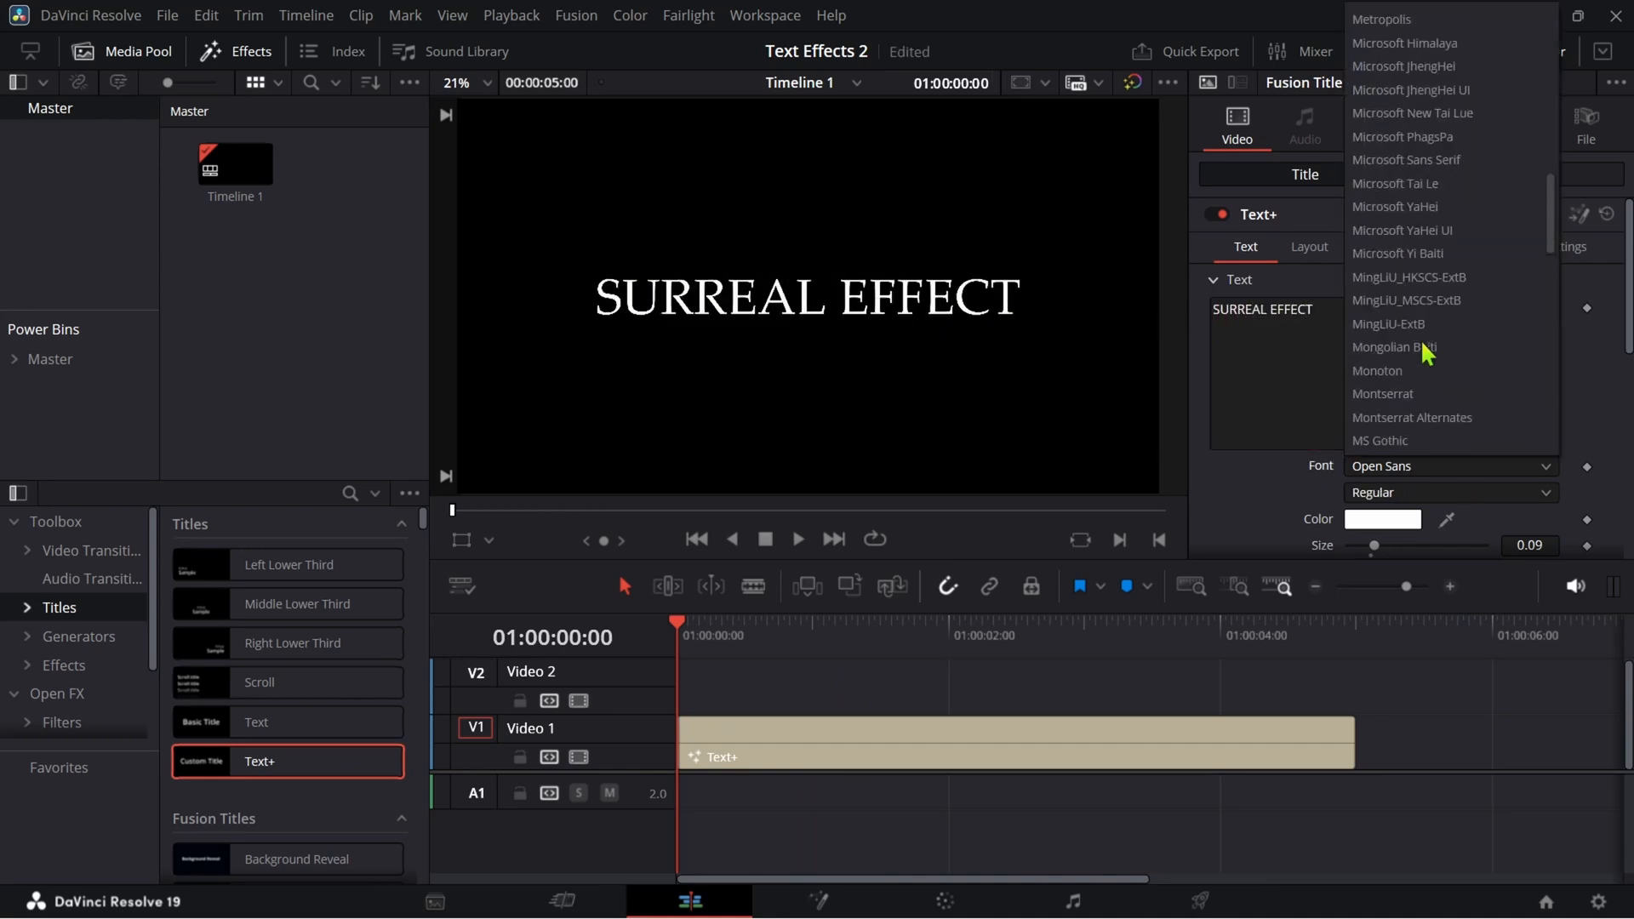
left_click(1382, 519)
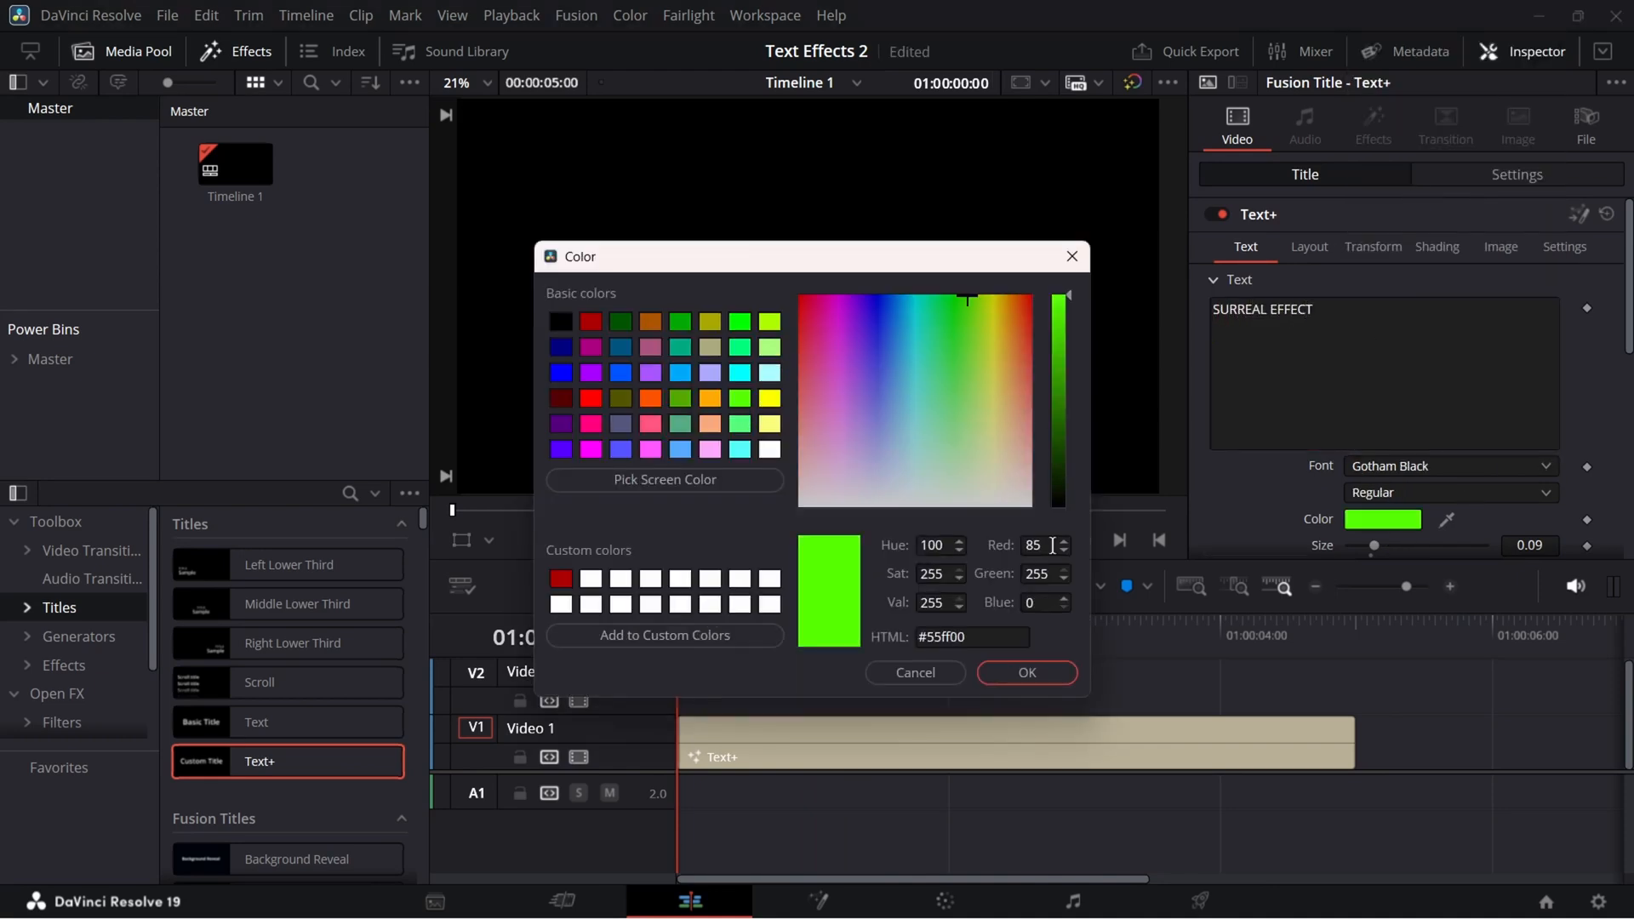
left_click(1024, 672)
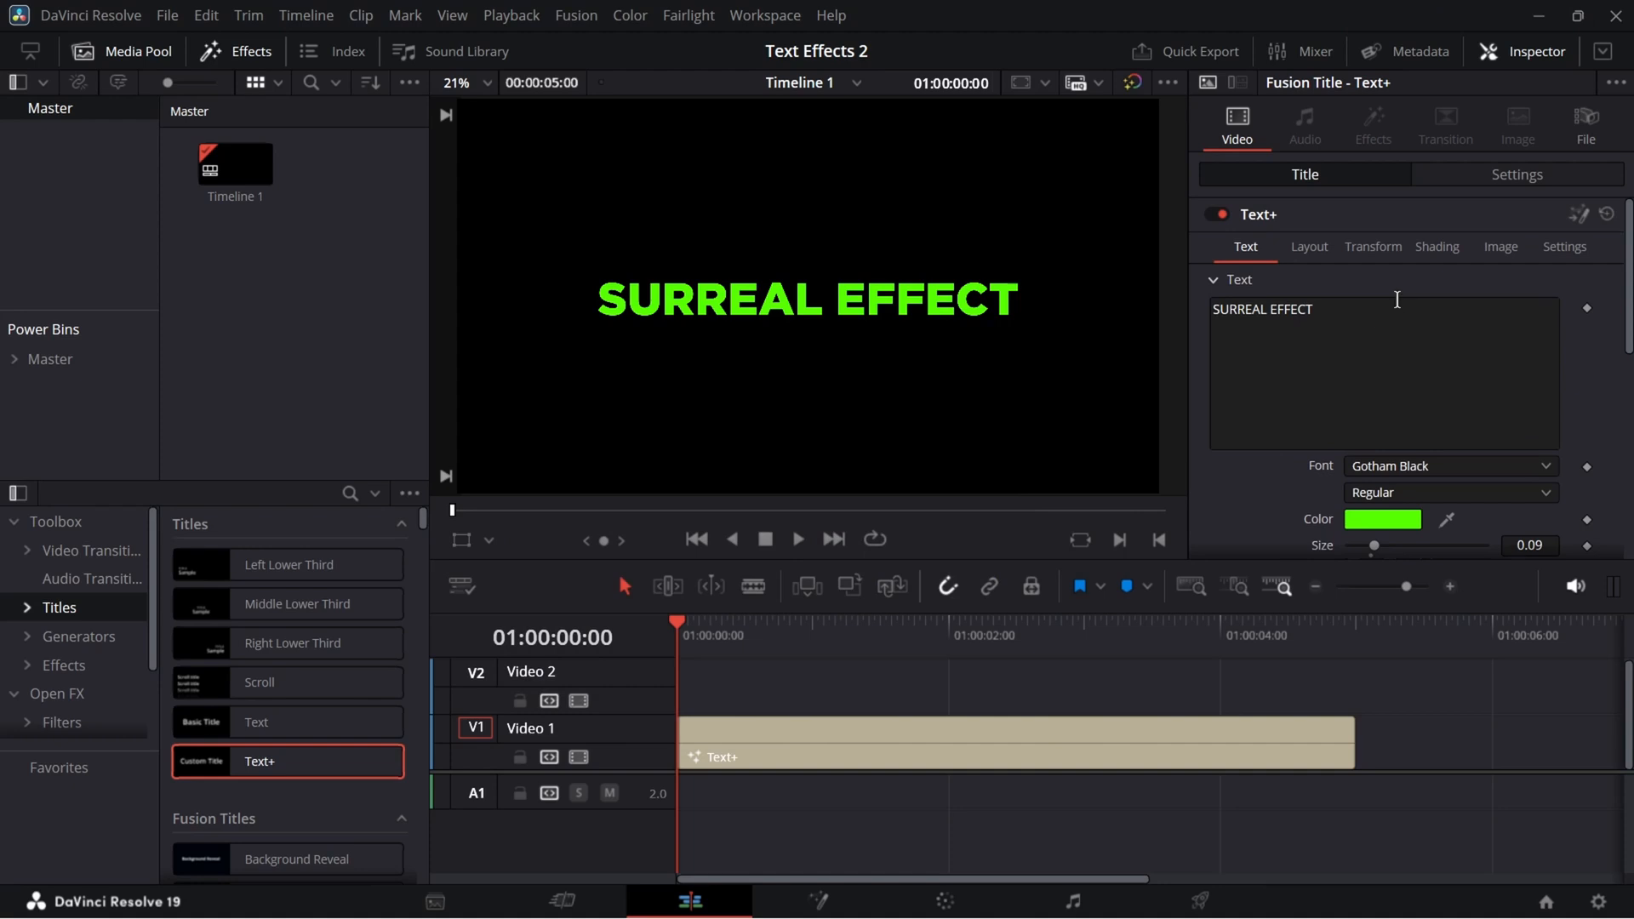
Show the SURREAL EFFECT title's Layout settings and its Type choices, currently Point
left_click(1309, 246)
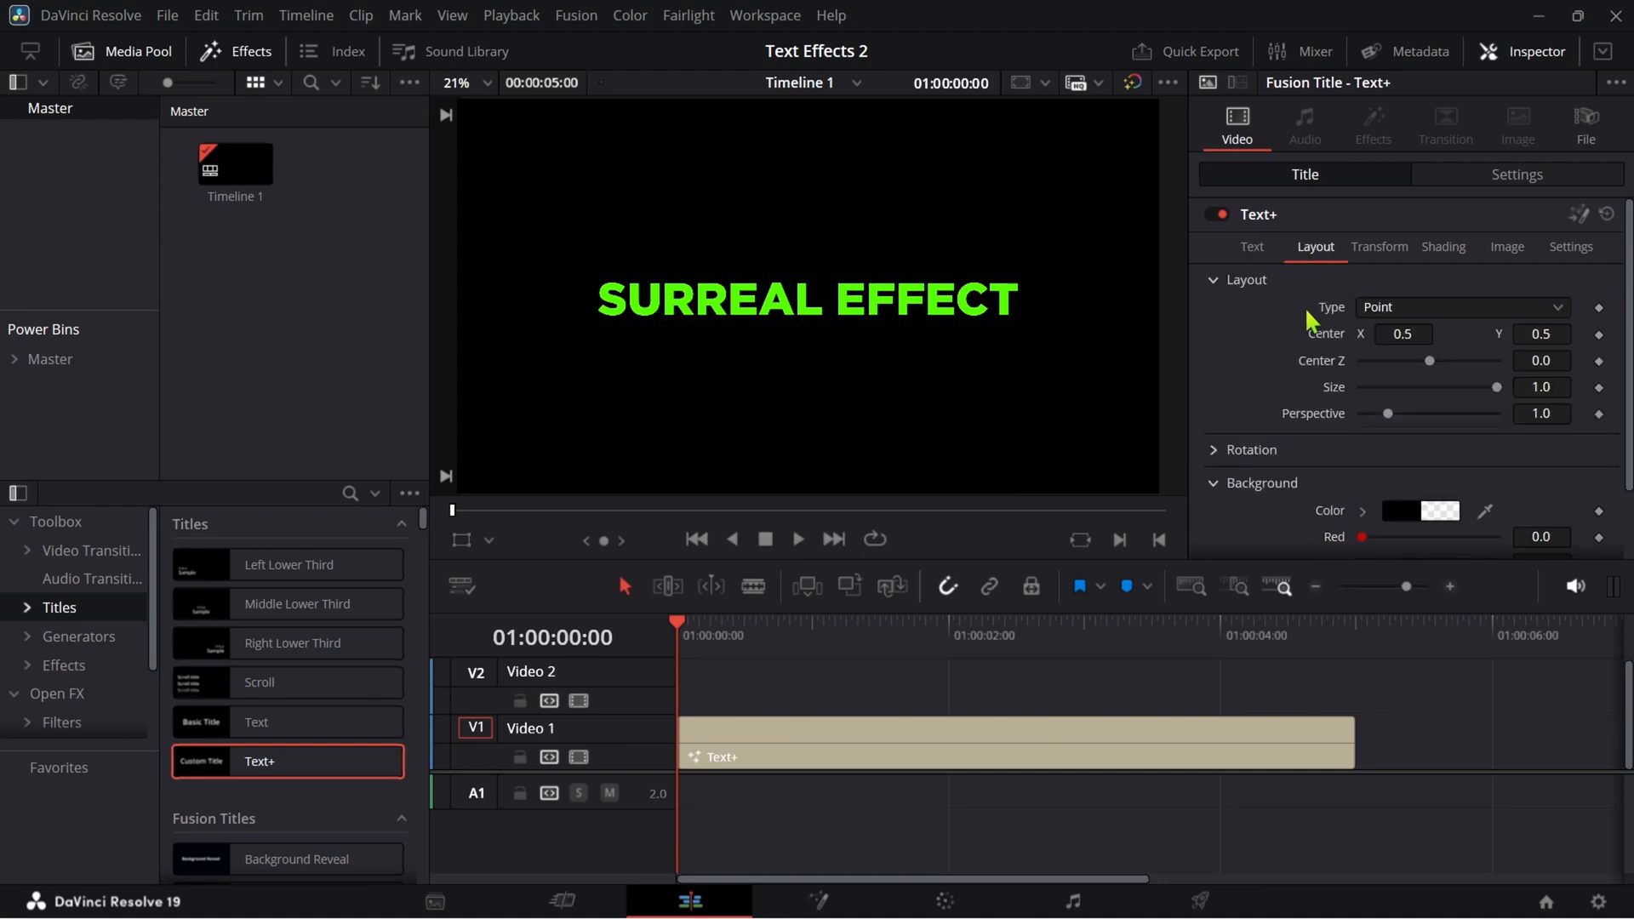
left_click(1458, 306)
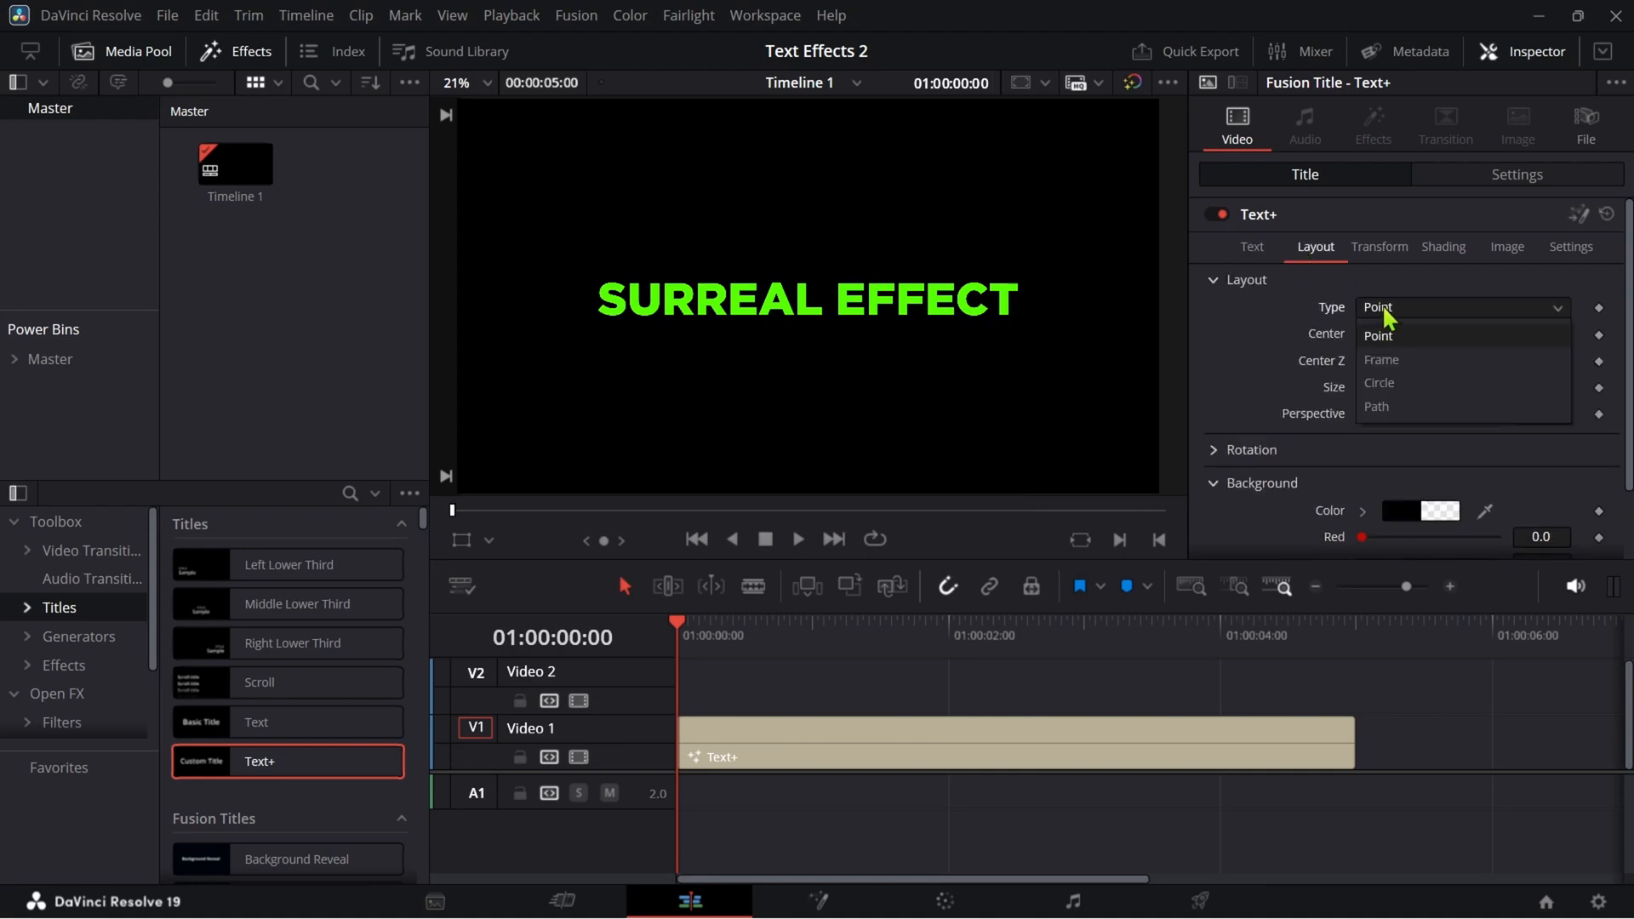